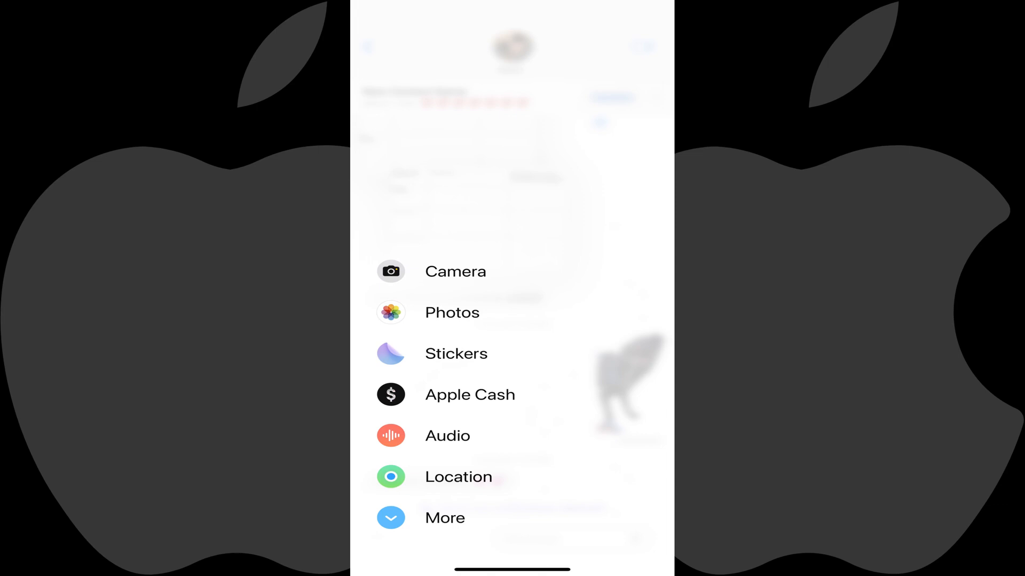
Step: Open the Messages sticker drawer, currently holding only the dog sticker
left_click(456, 353)
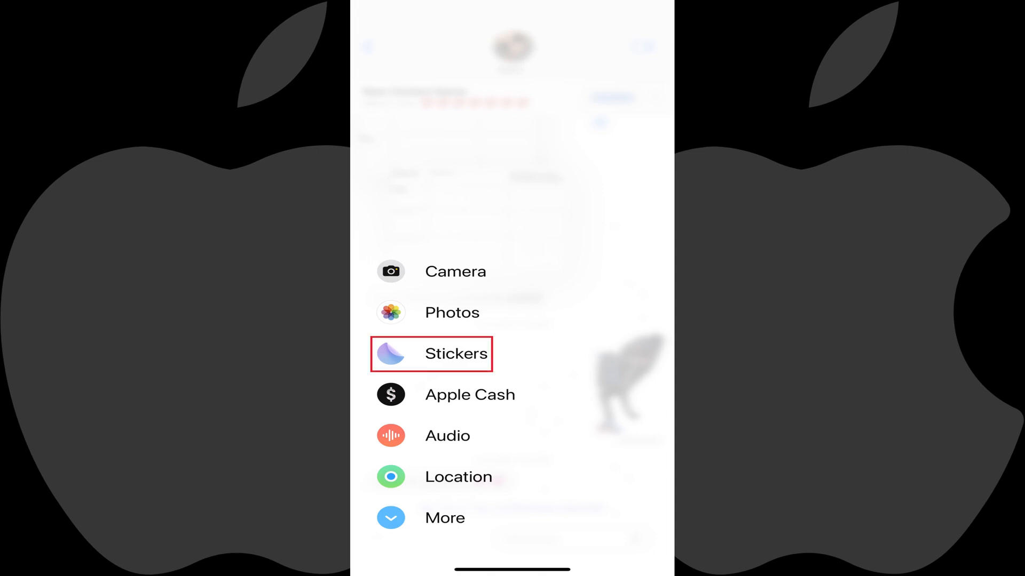
left_click(437, 353)
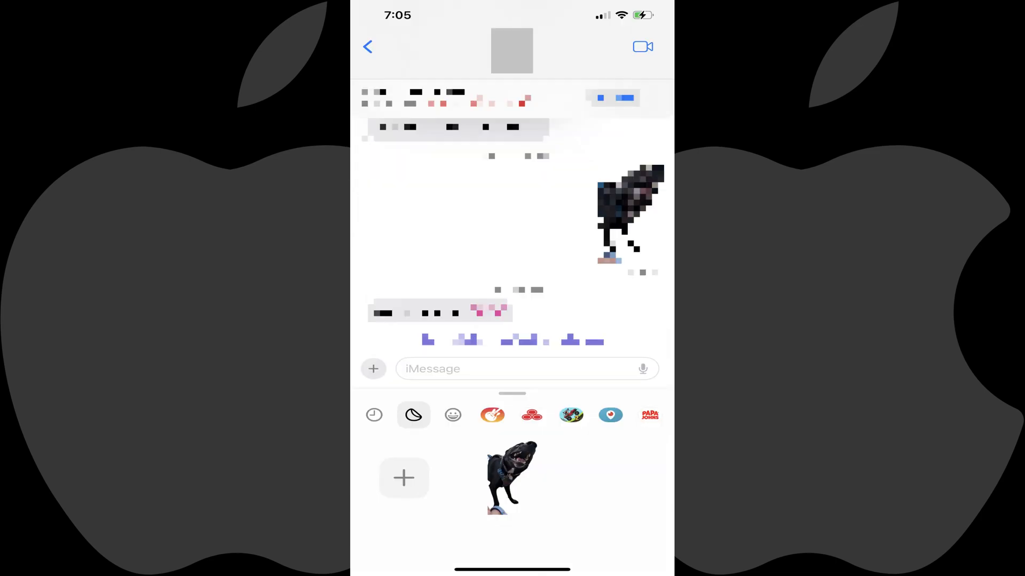
Step: Start a new sticker from the drawer's + tile, bringing up the photo library
left_click(412, 416)
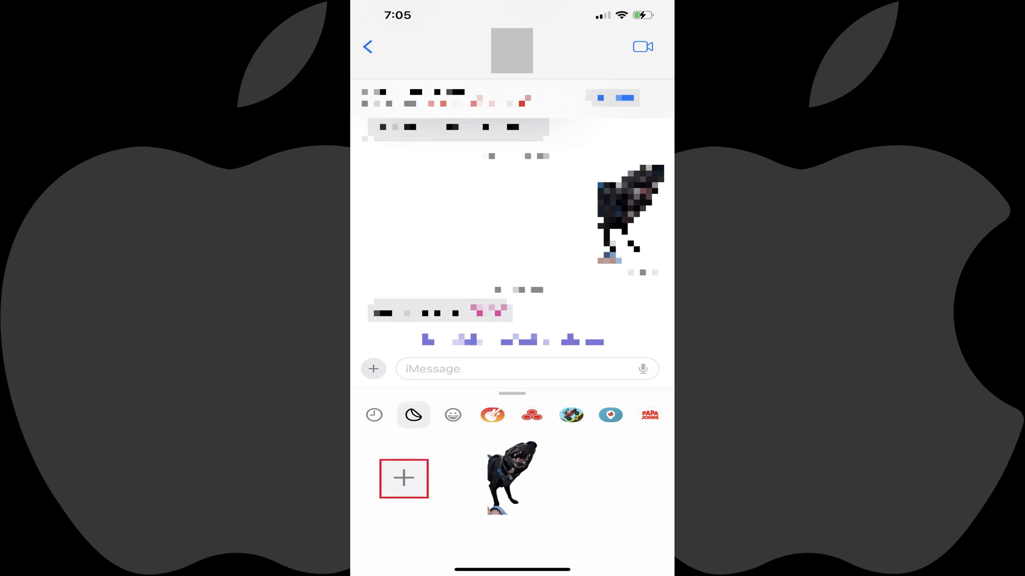
left_click(403, 479)
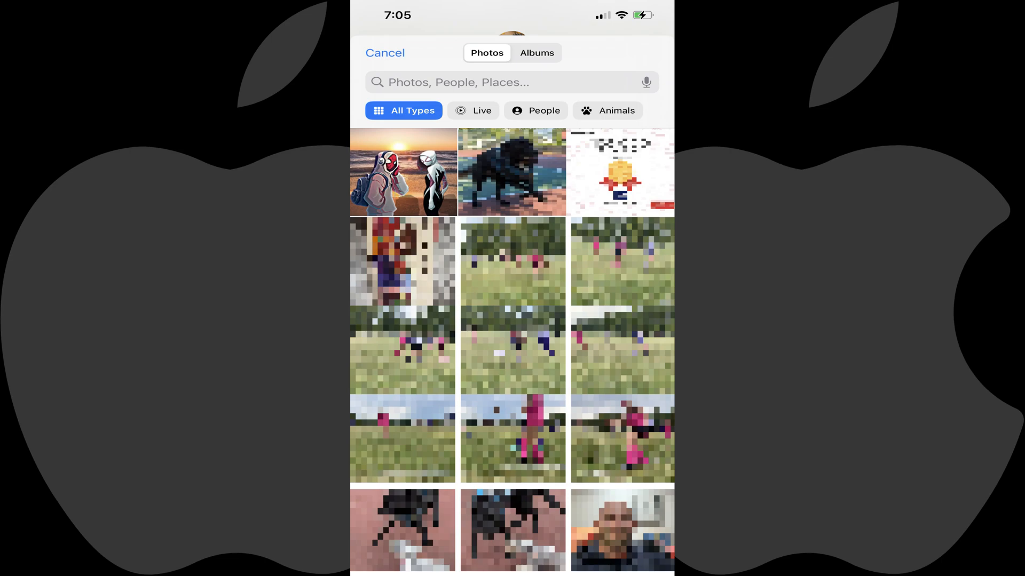
Step: Choose the Spider-Man and Spider-Gwen beach photo for the New Sticker preview
left_click(402, 173)
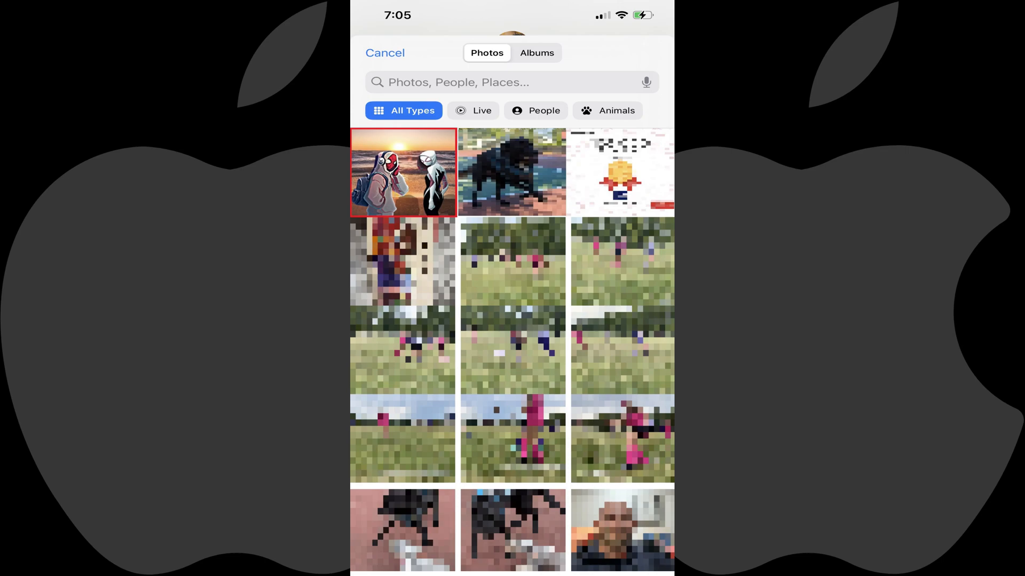
left_click(402, 173)
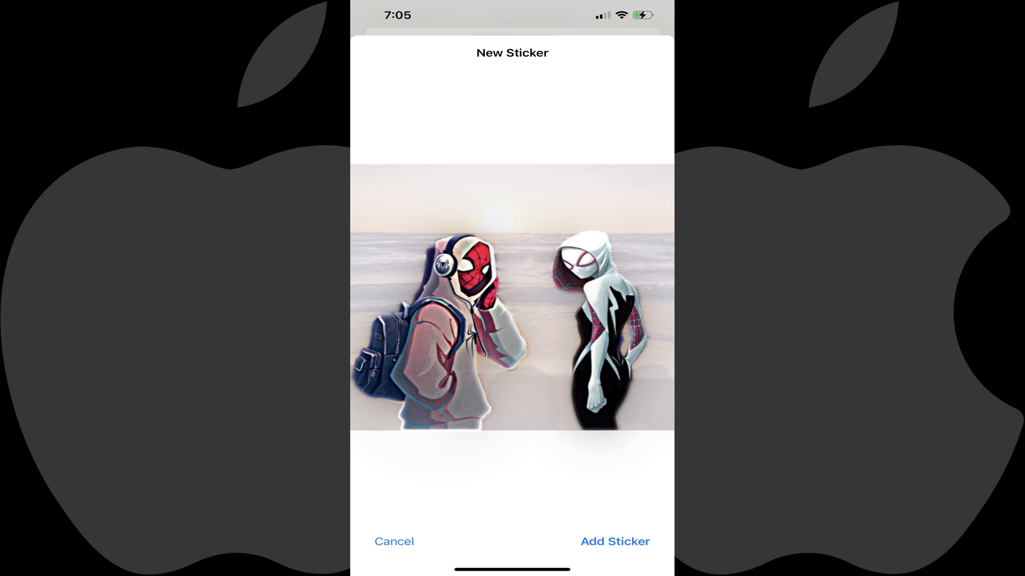
Step: Add the Spider-Man and Spider-Gwen cutout as a sticker beside the dog sticker
left_click(615, 542)
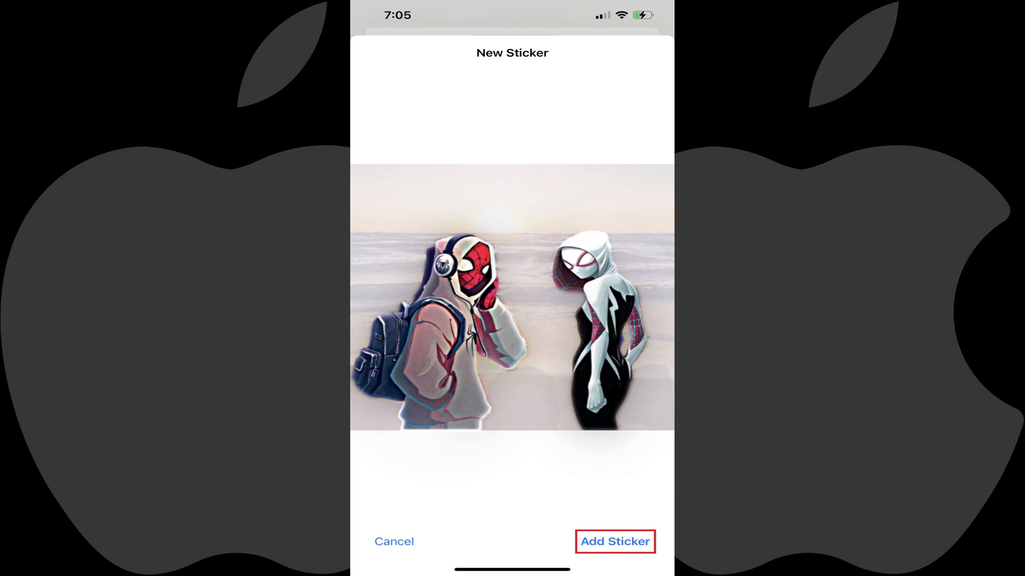
left_click(614, 541)
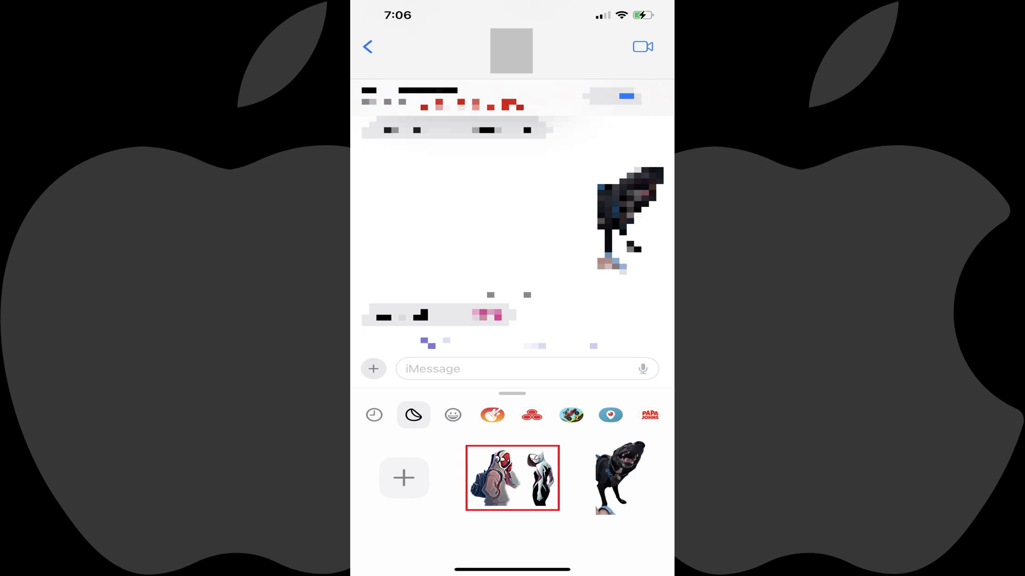
Step: Begin another sticker from the same Spider-Man and Spider-Gwen photo
left_click(512, 478)
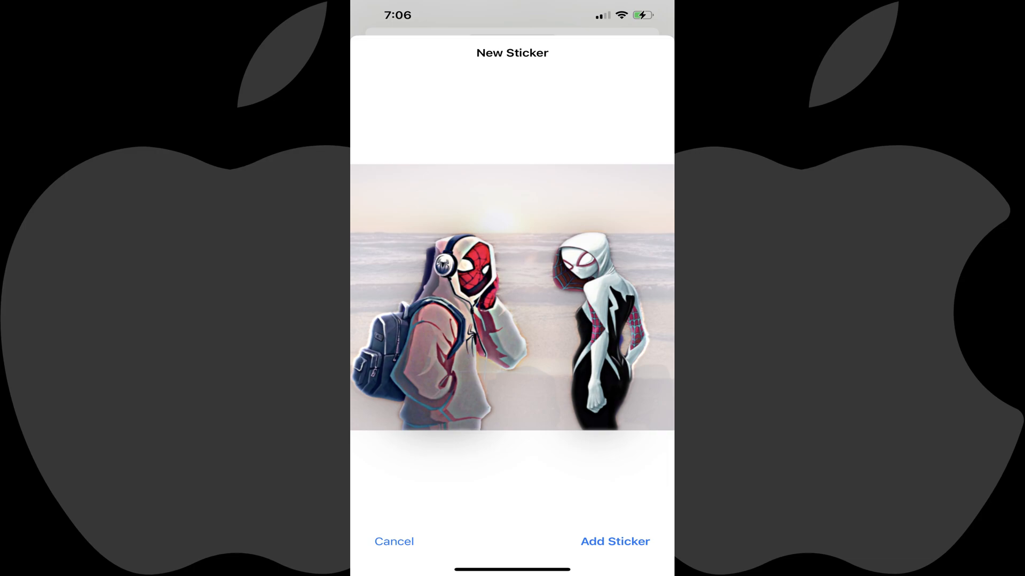
Step: Isolate Spider-Gwen as the subject and add her alone as a sticker
left_click(598, 326)
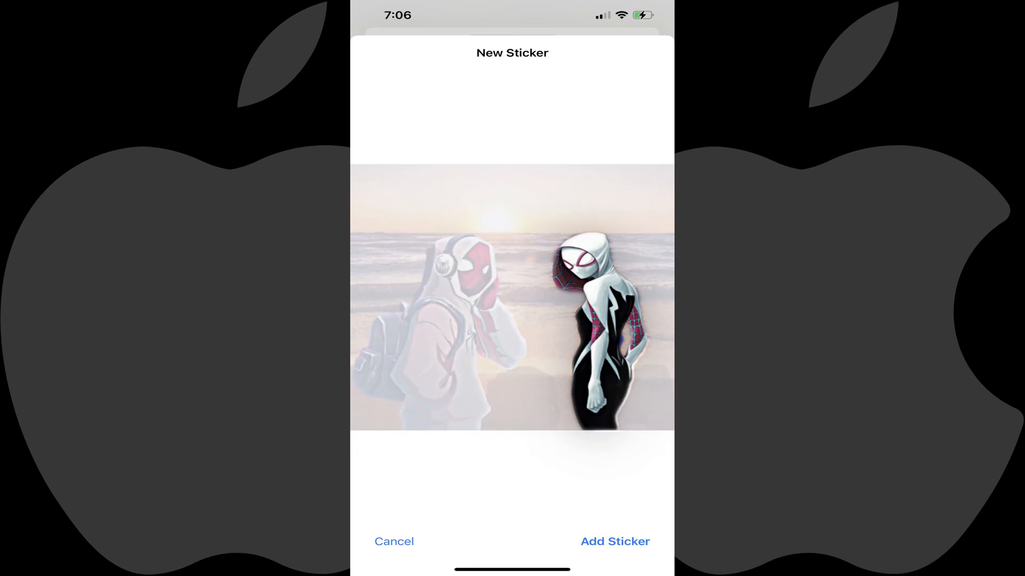
left_click(614, 542)
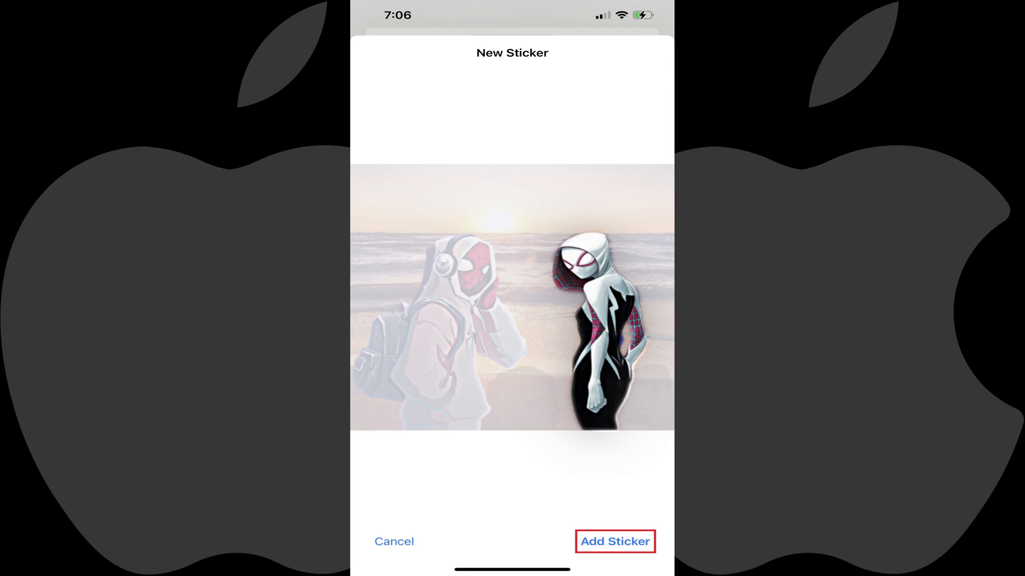
left_click(613, 541)
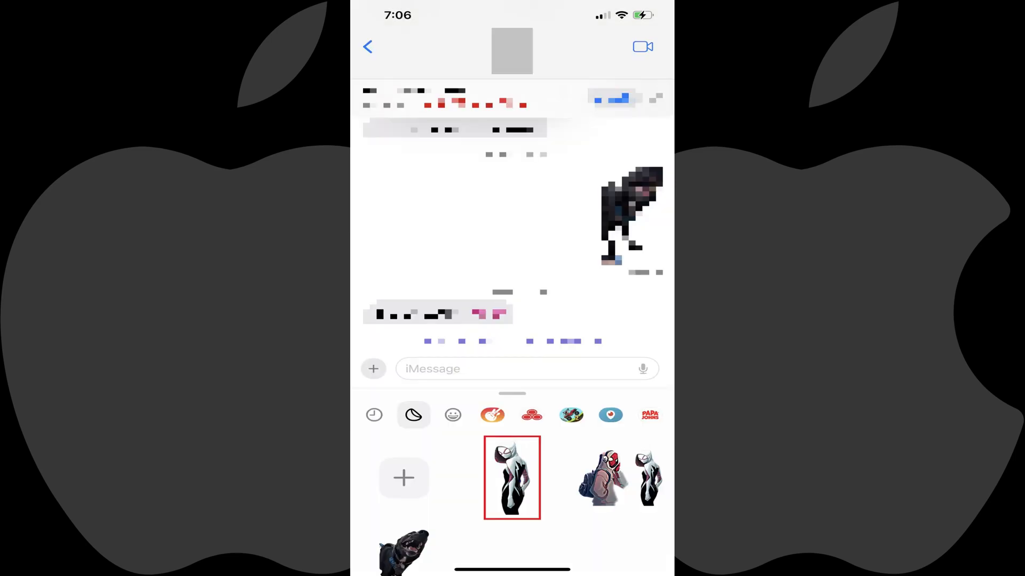